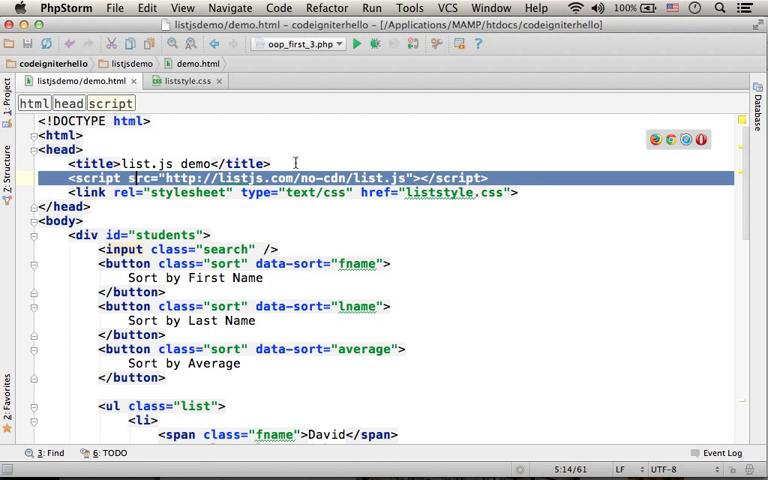
mouse_move(400, 178)
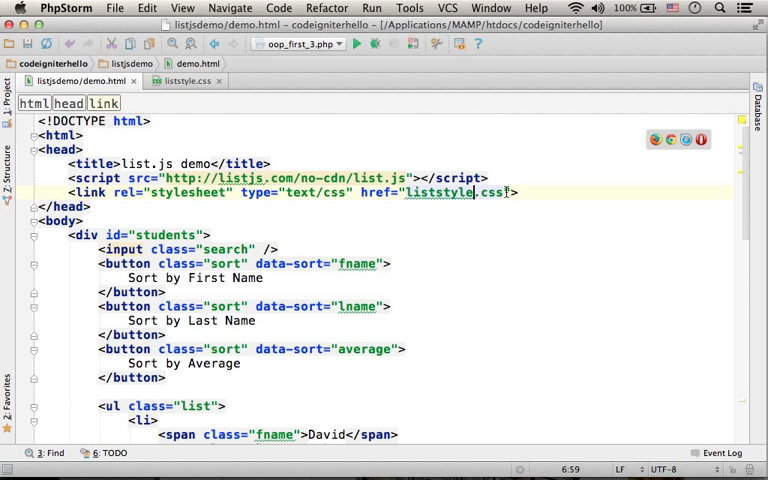
Sort the students by first name, then last name, then average (lowest to highest)
left_click(184, 80)
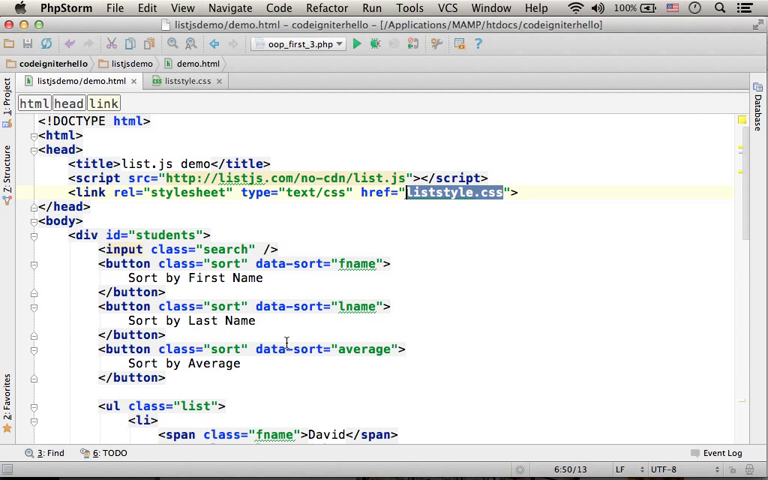
mouse_move(478, 286)
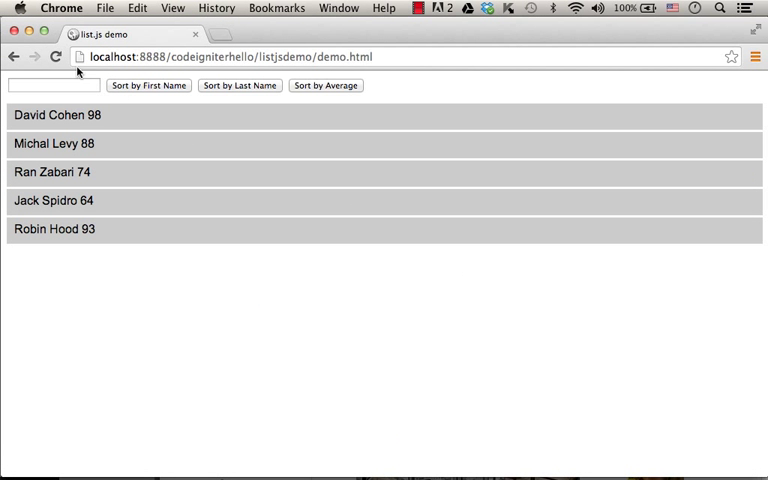
mouse_move(150, 84)
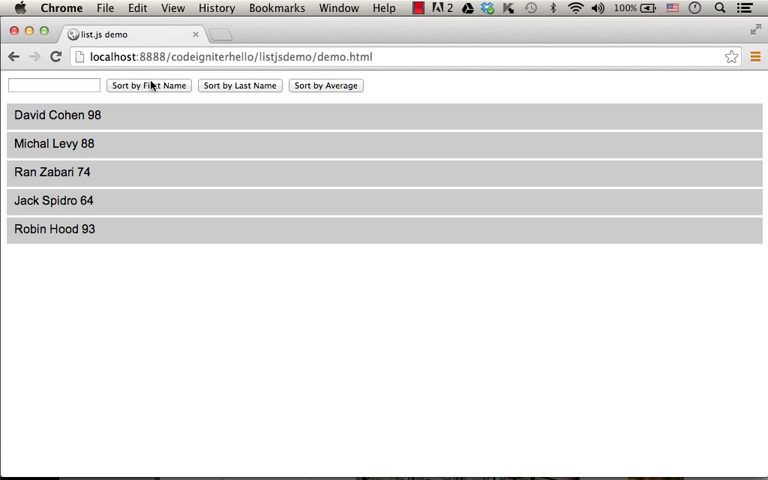
left_click(240, 84)
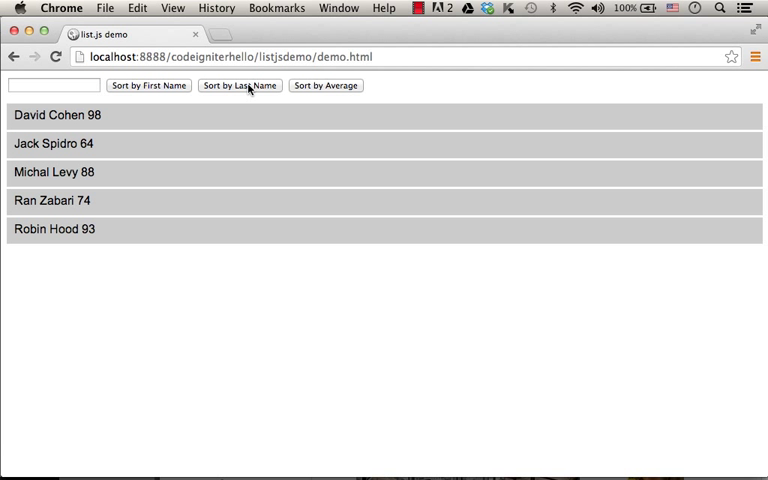
left_click(324, 84)
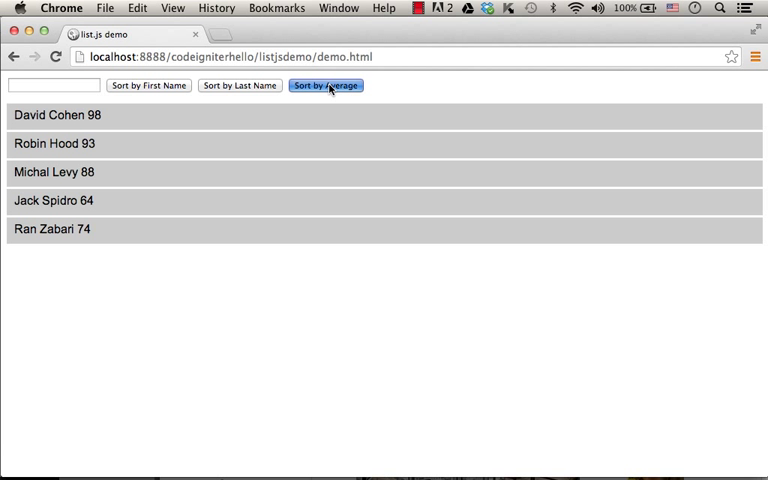
left_click(324, 84)
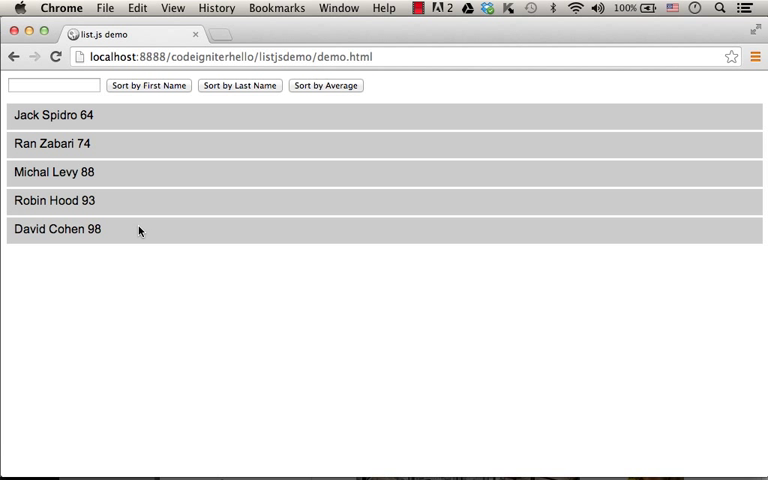
mouse_move(82, 164)
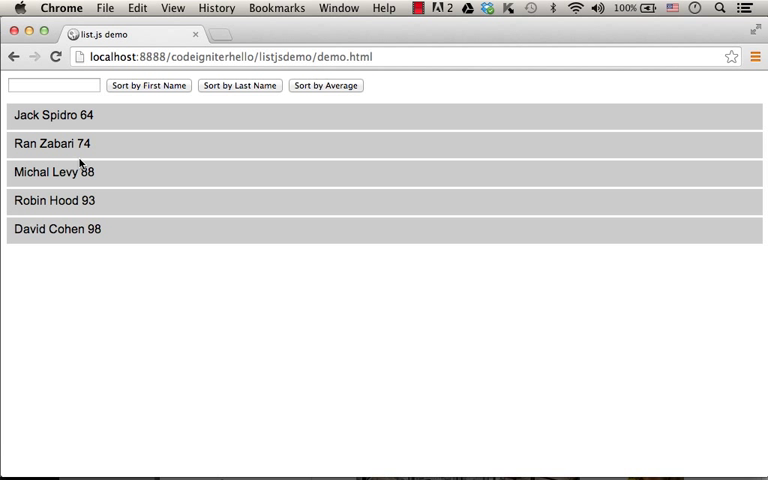
Filter the student list by entering 'ra' in the search box
left_click(54, 84)
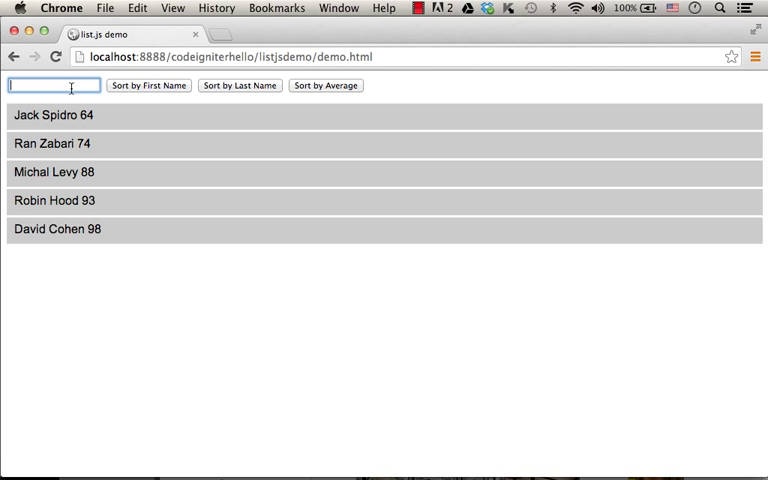
type("ra")
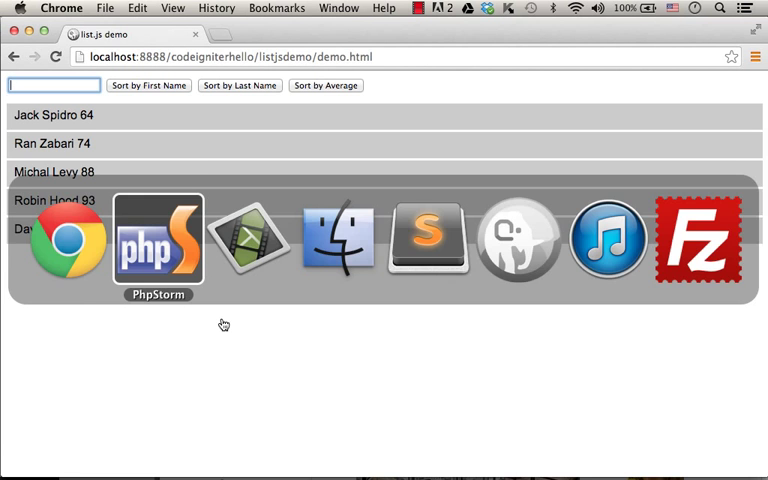
Return to demo.html and expand the students div to reveal its search, buttons and list
left_click(156, 240)
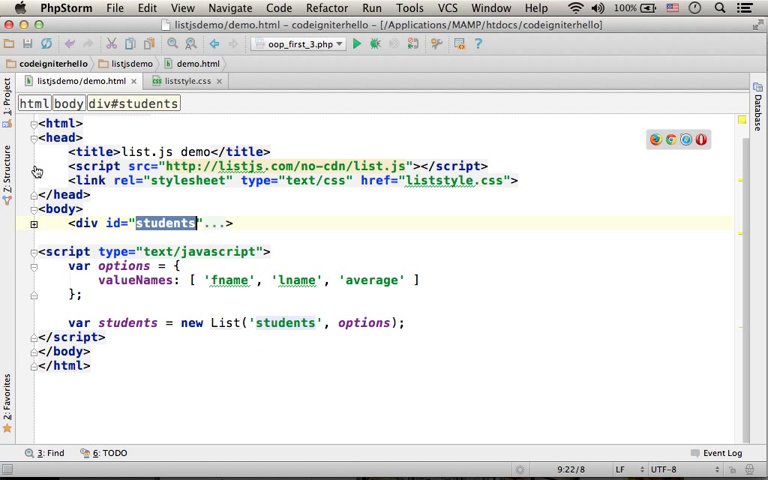
left_click(236, 224)
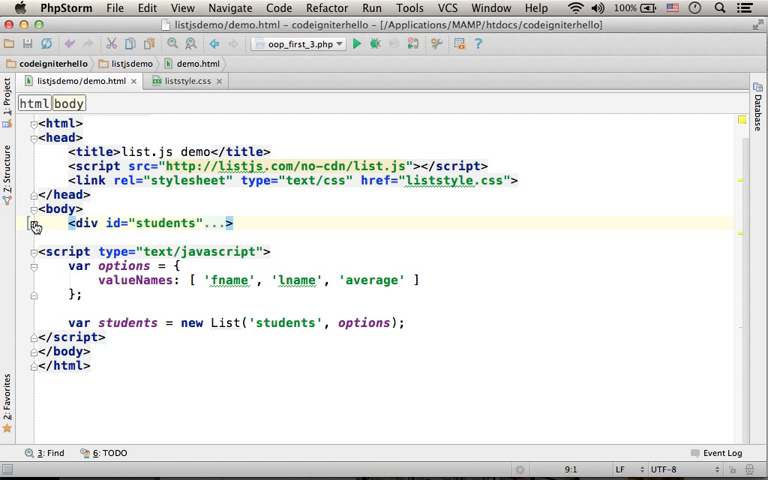
left_click(32, 222)
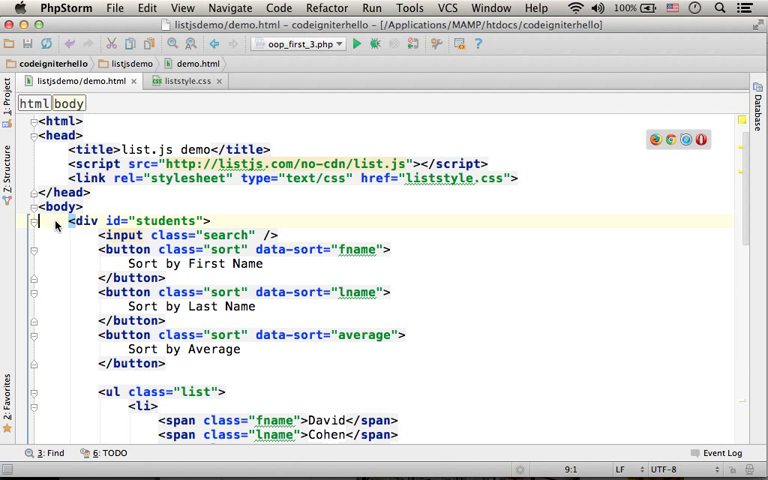
left_click(34, 220)
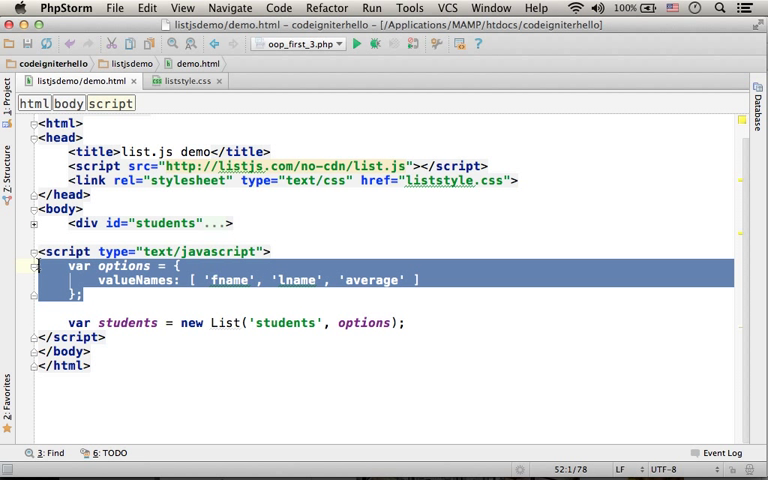
left_click(152, 280)
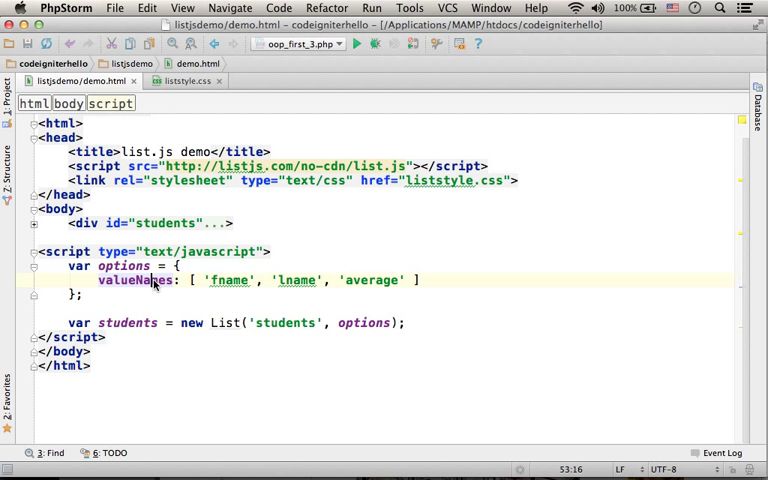
double_click(132, 280)
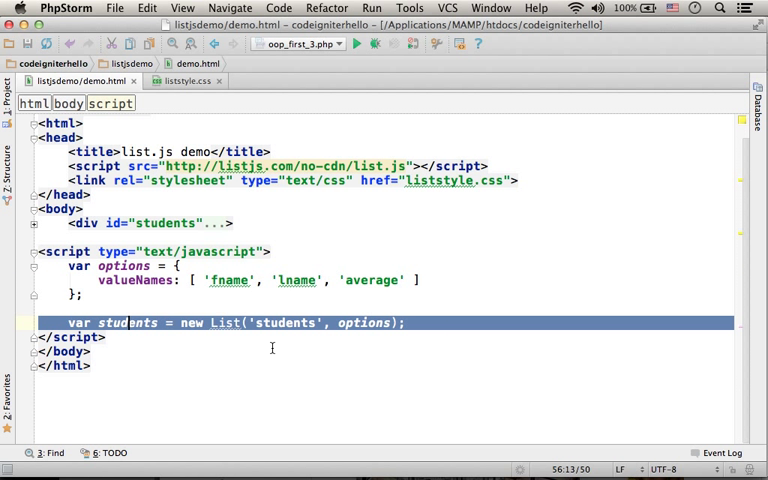
double_click(284, 324)
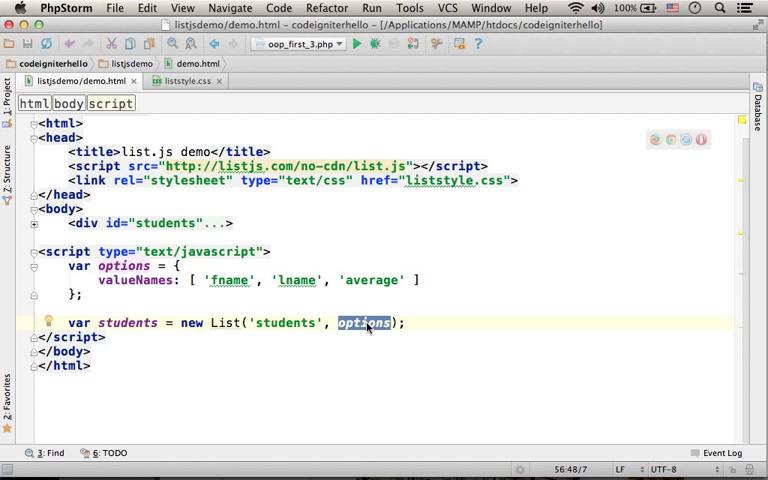
mouse_move(156, 288)
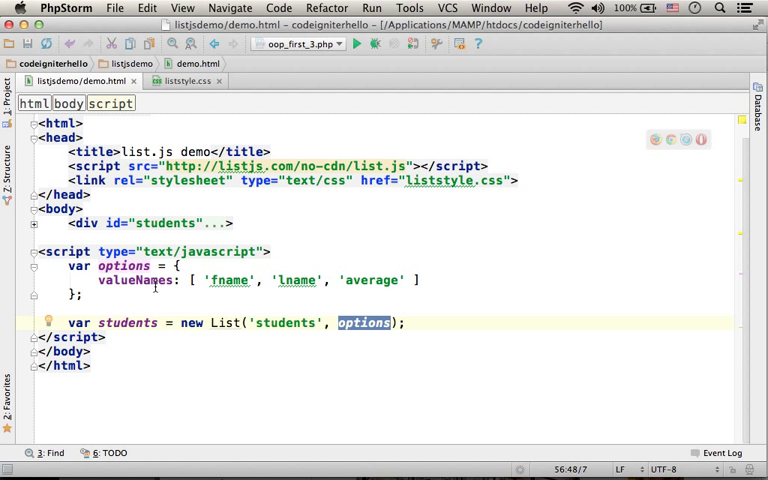
left_click(150, 280)
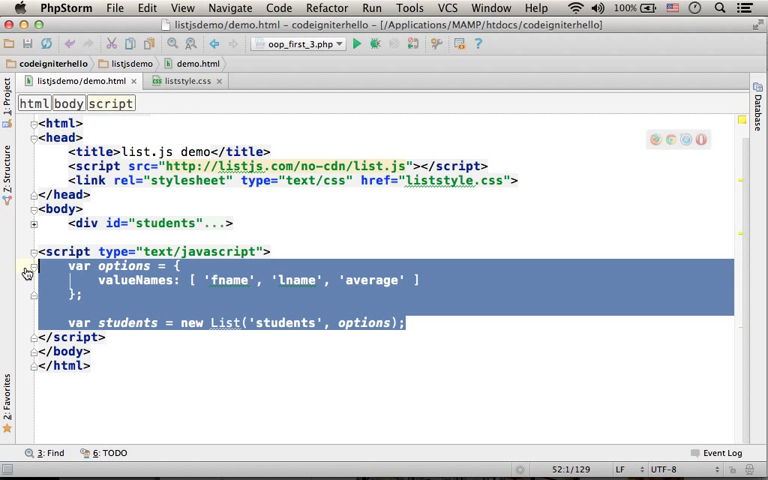
left_click(44, 308)
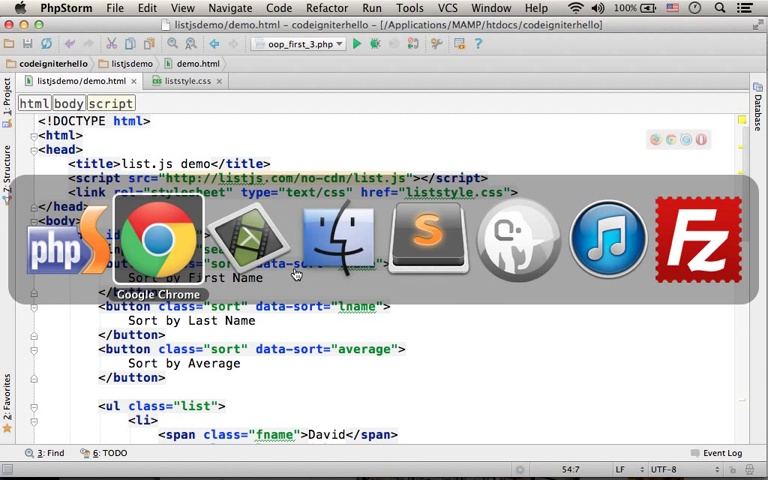
Switch back to Chrome's demo page, still showing students ordered by average
left_click(156, 240)
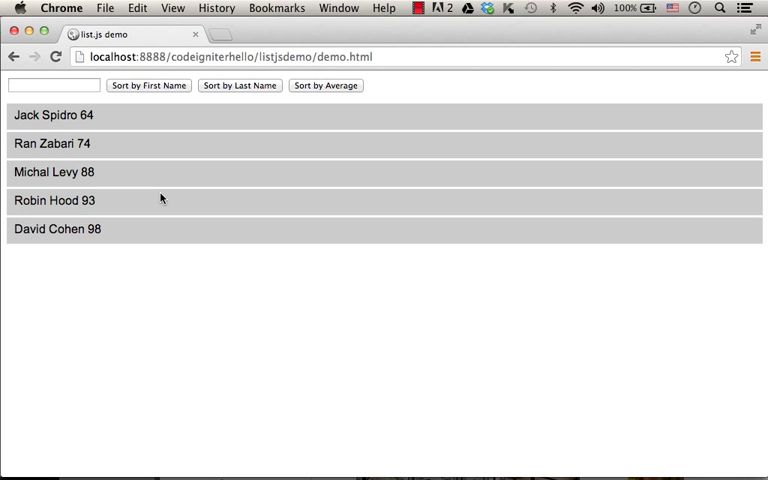
left_click(54, 84)
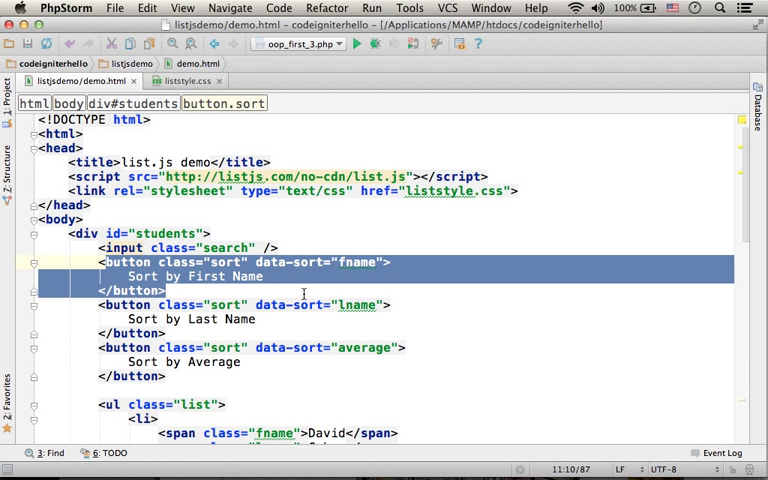
left_click(344, 262)
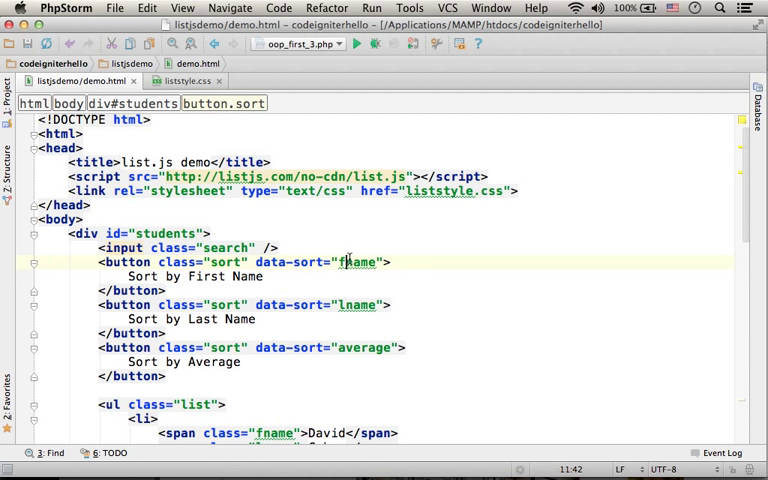
double_click(356, 262)
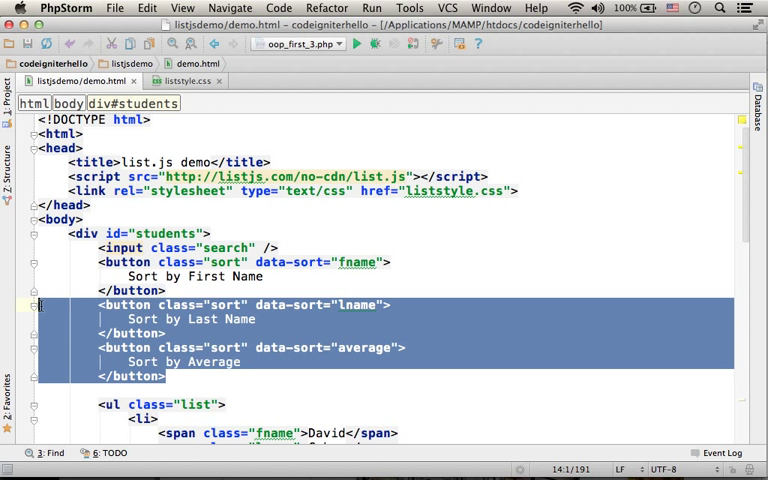
left_click(256, 320)
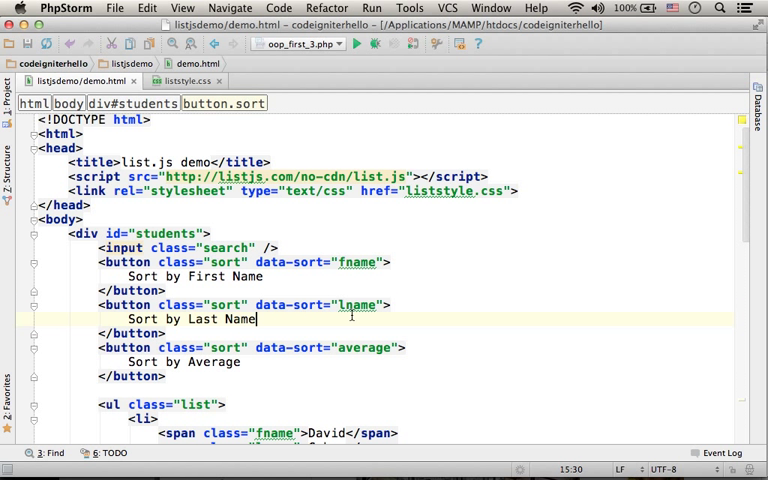
mouse_move(356, 304)
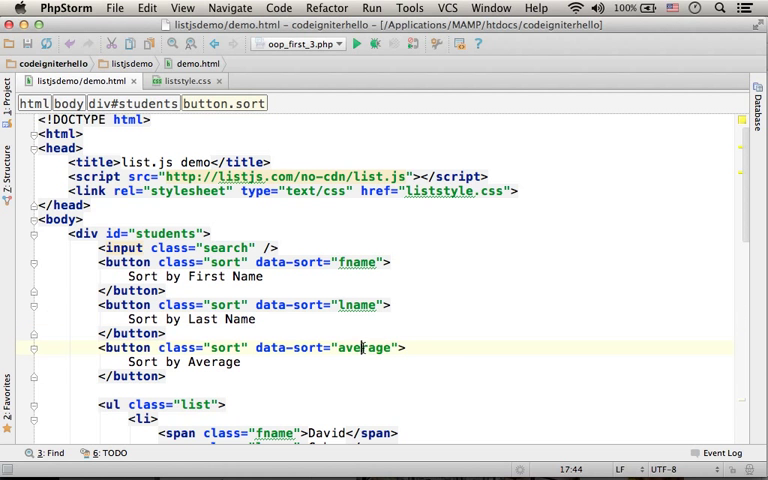
Scroll to the ul.list items with their fname, lname and average spans
scroll("down", 3)
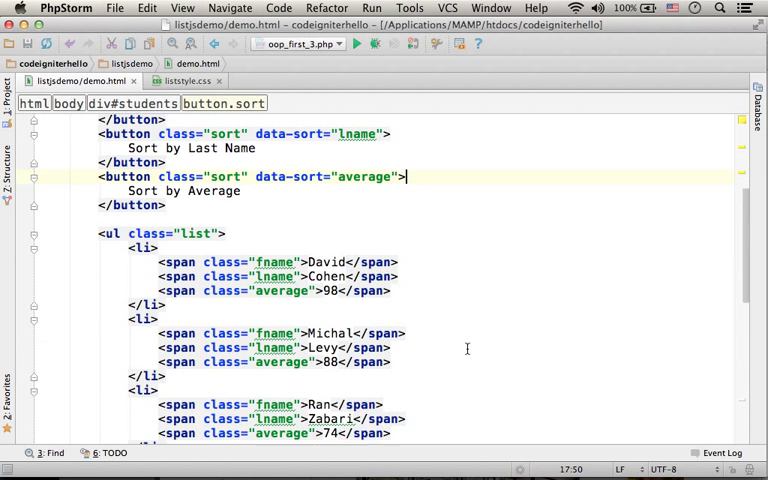
scroll("down", 3)
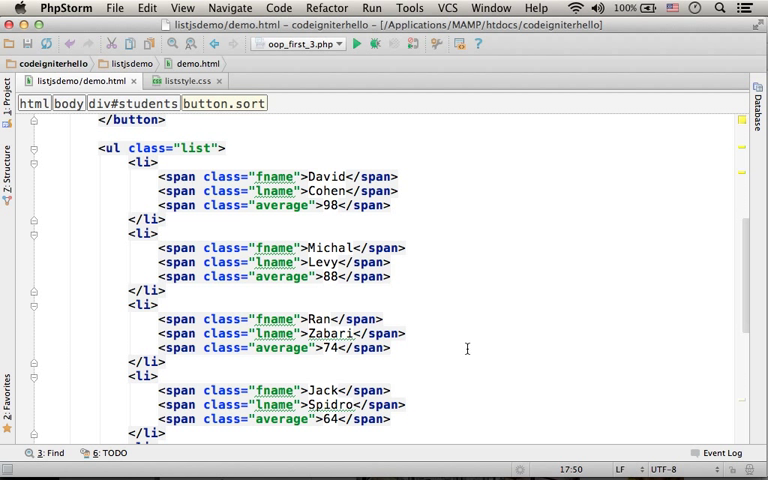